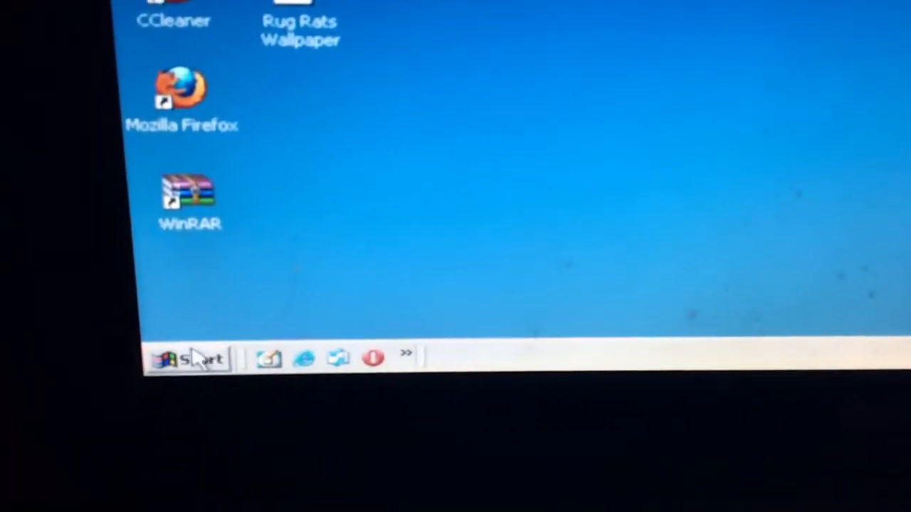
# Bring up the Run prompt from the Start menu with themes as the command.
pyautogui.click(191, 358)
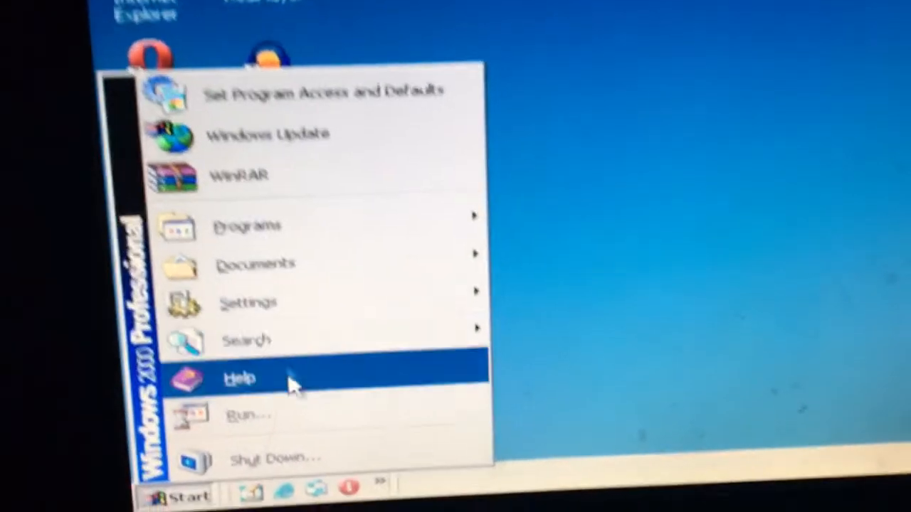
pyautogui.click(248, 415)
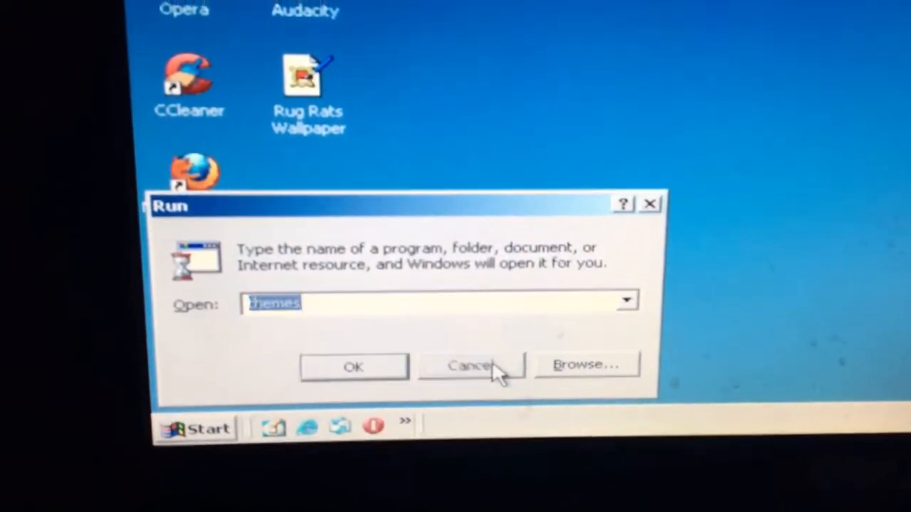
pyautogui.click(469, 364)
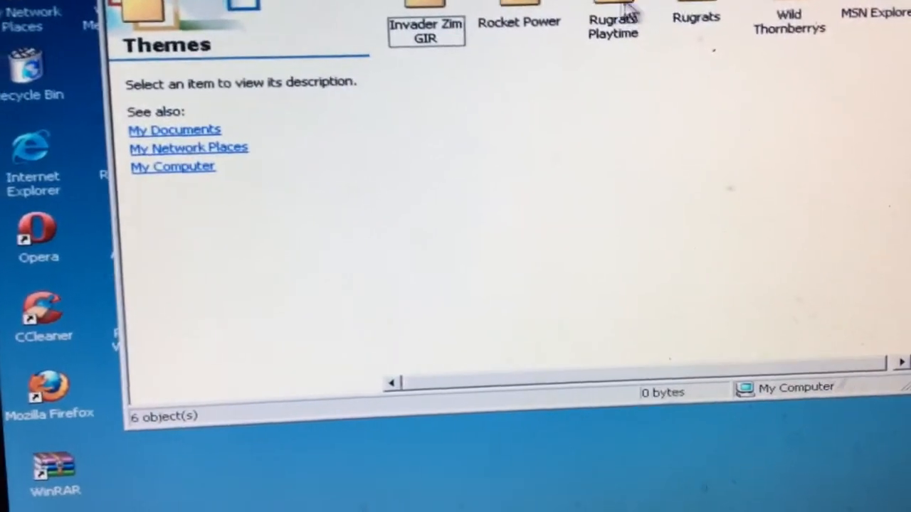
# Show the Invader Zim GIR folder, launch Desktop Themes, and choose Other... to browse for a theme file.
pyautogui.click(613, 7)
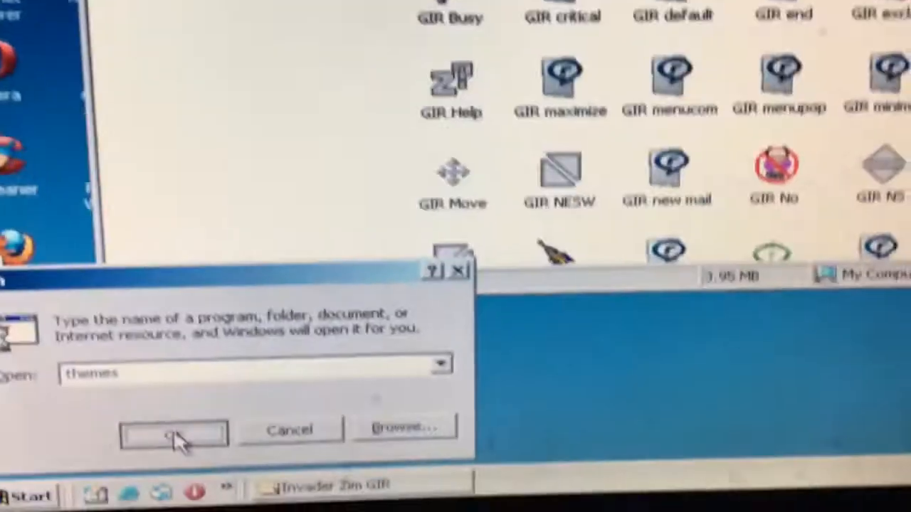
pyautogui.click(174, 432)
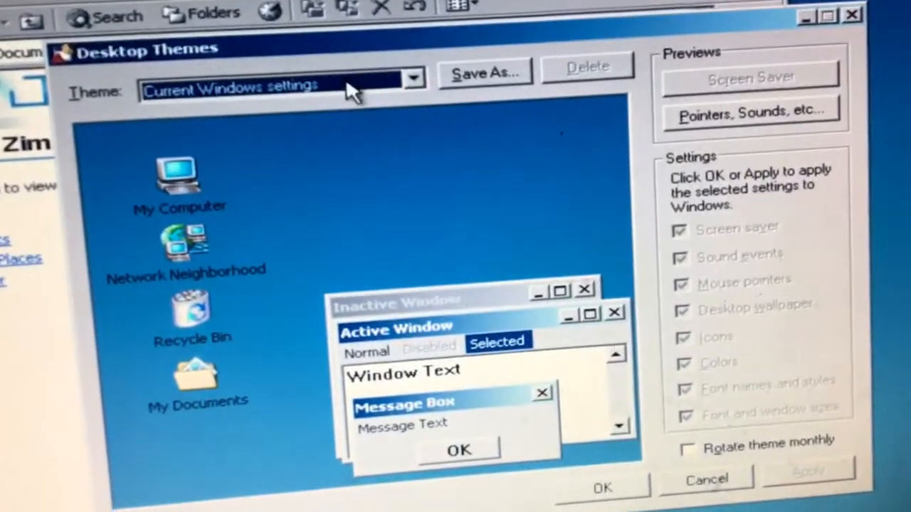
pyautogui.click(413, 77)
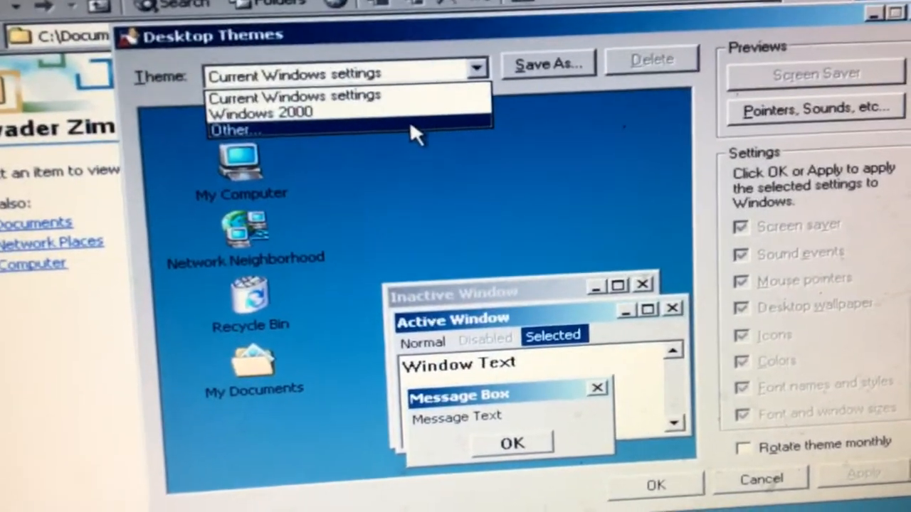
pyautogui.click(236, 128)
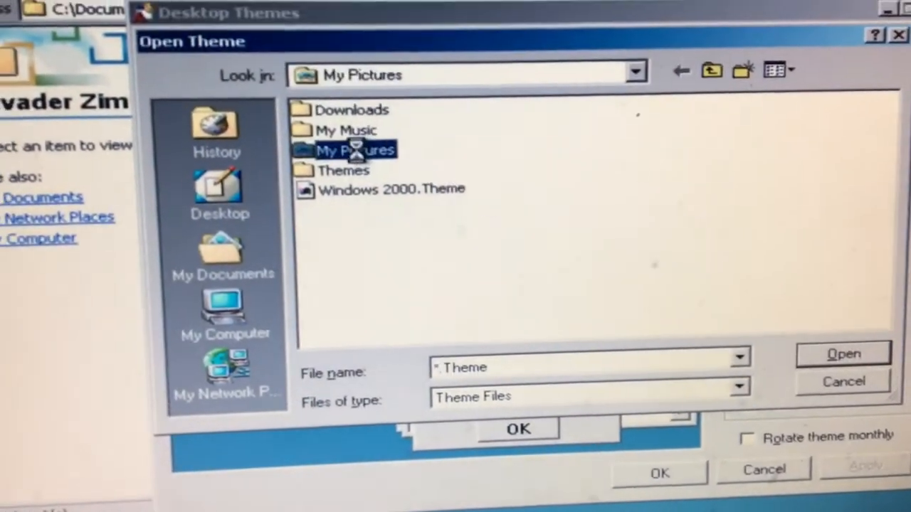
# Load Invader Zim GIR.Theme from the Themes\Invader Zim GIR folder and preview it.
pyautogui.doubleClick(354, 149)
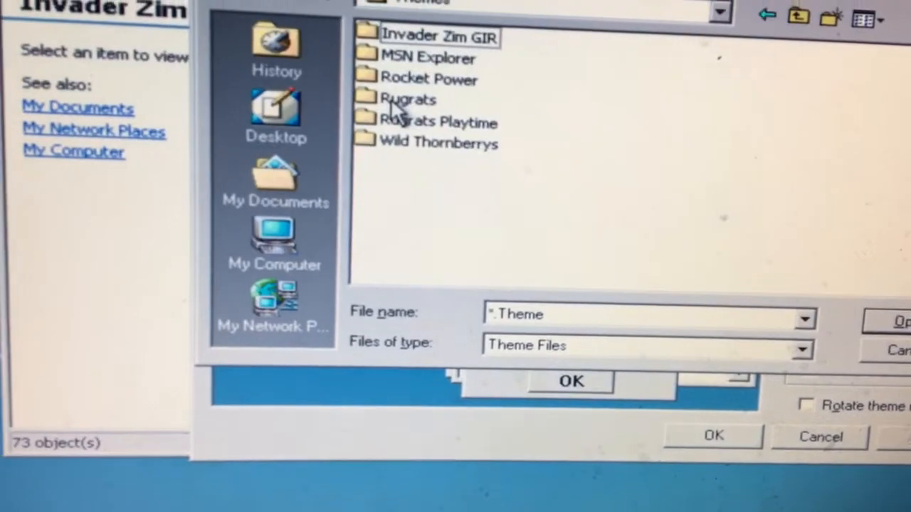
pyautogui.doubleClick(427, 35)
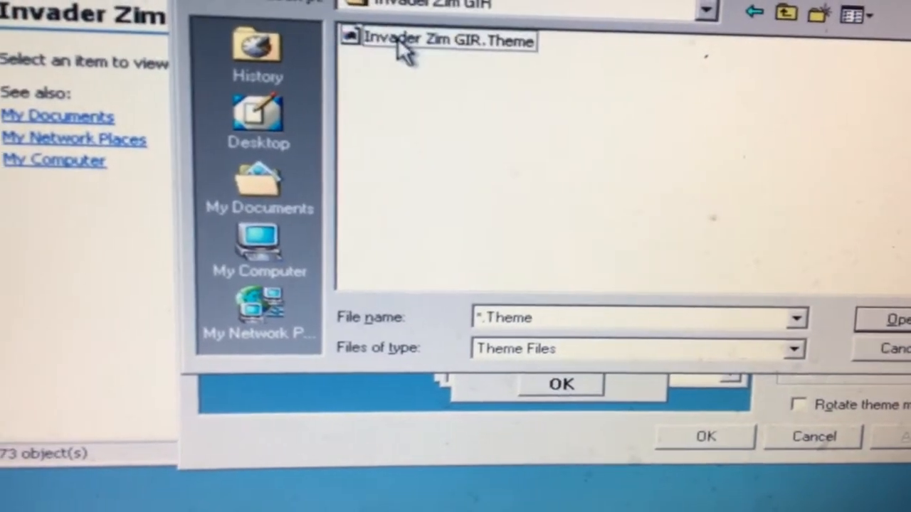
pyautogui.click(561, 384)
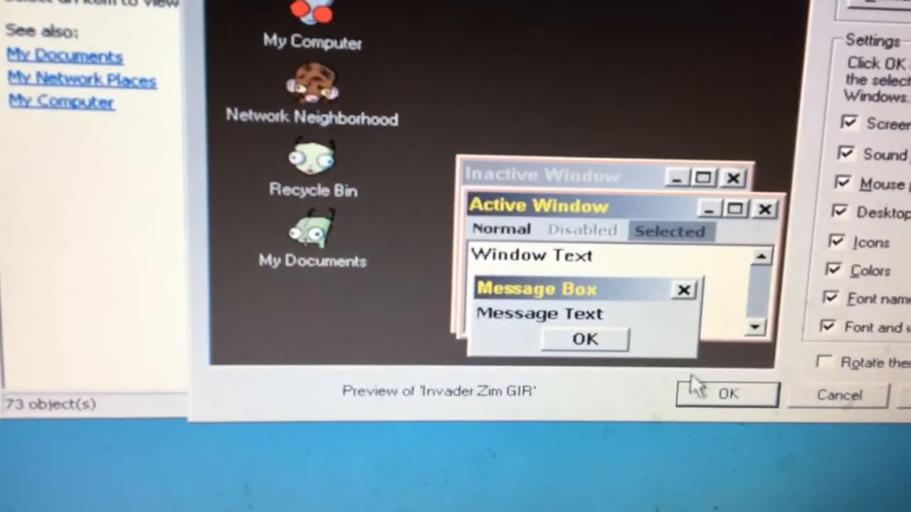